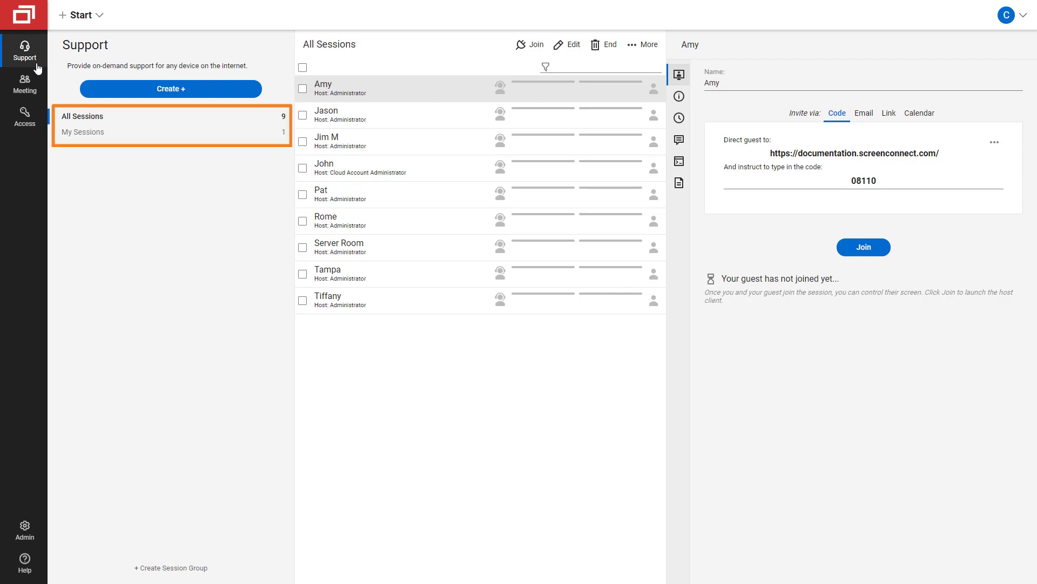
Move from Support to the Meeting page, then to the Access machines grouped by OS.
{"action": "left_click", "coordinate": [24, 78]}
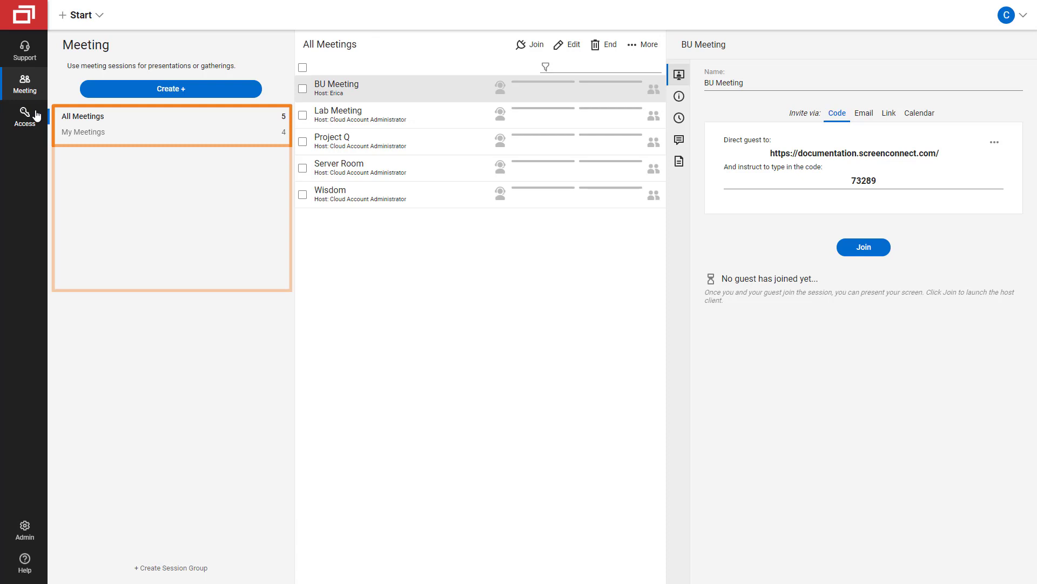
{"action": "left_click", "coordinate": [24, 114]}
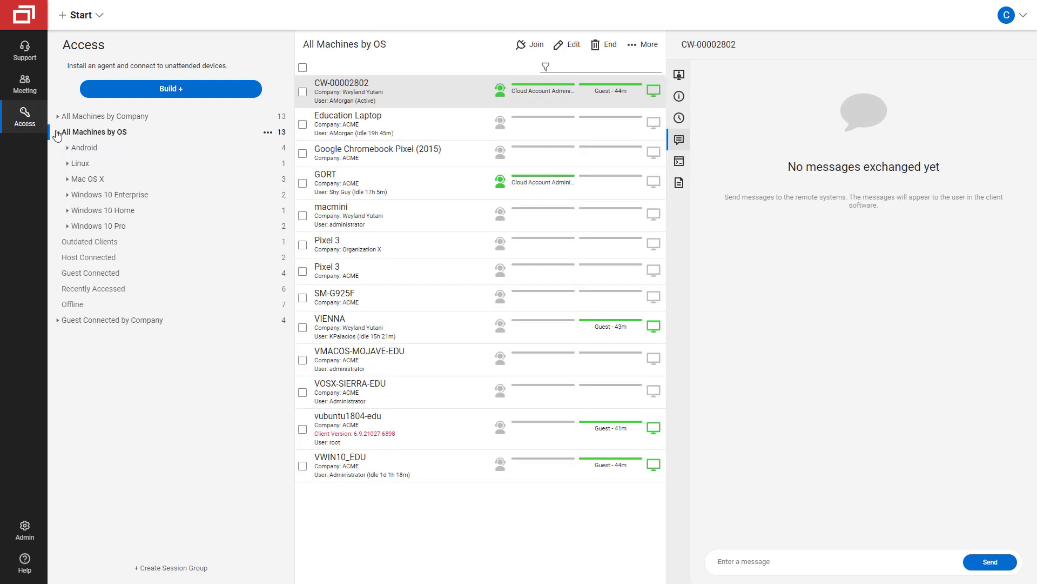
Expand Windows 10 Enterprise, then switch the machine list to All Machines by Company.
{"action": "left_click", "coordinate": [110, 195]}
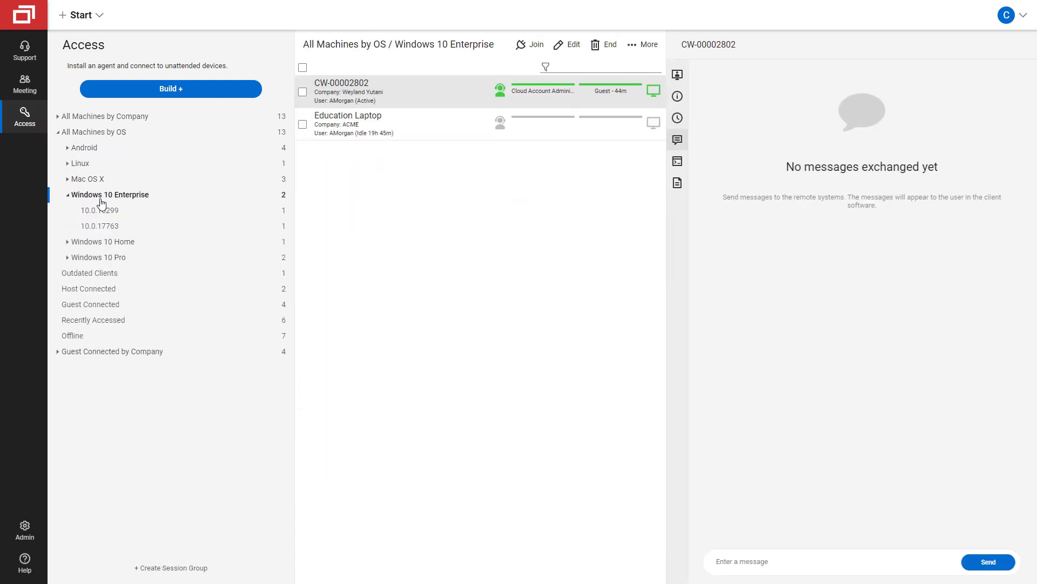
{"action": "left_click", "coordinate": [106, 116]}
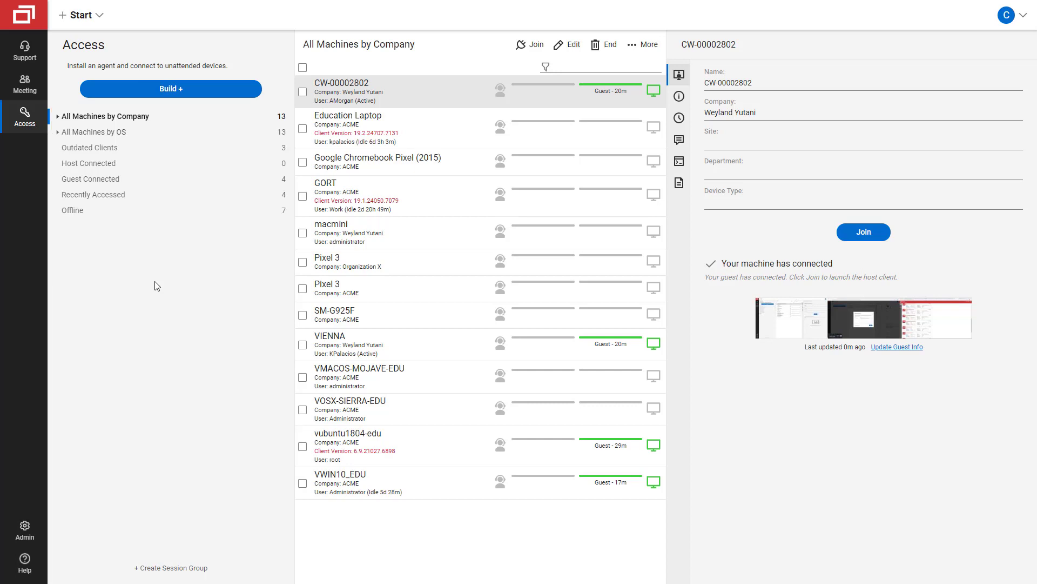
{"action": "mouse_move", "coordinate": [108, 152]}
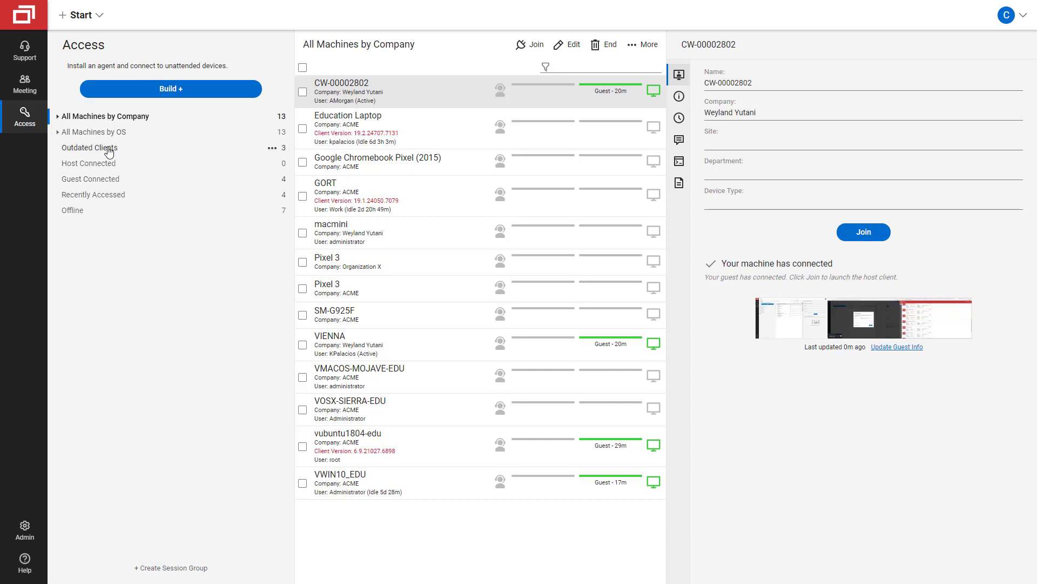
View the Outdated Clients list, then expand All Machines by Company into ACME, Organization X and Weyland Yutani.
{"action": "left_click", "coordinate": [90, 147]}
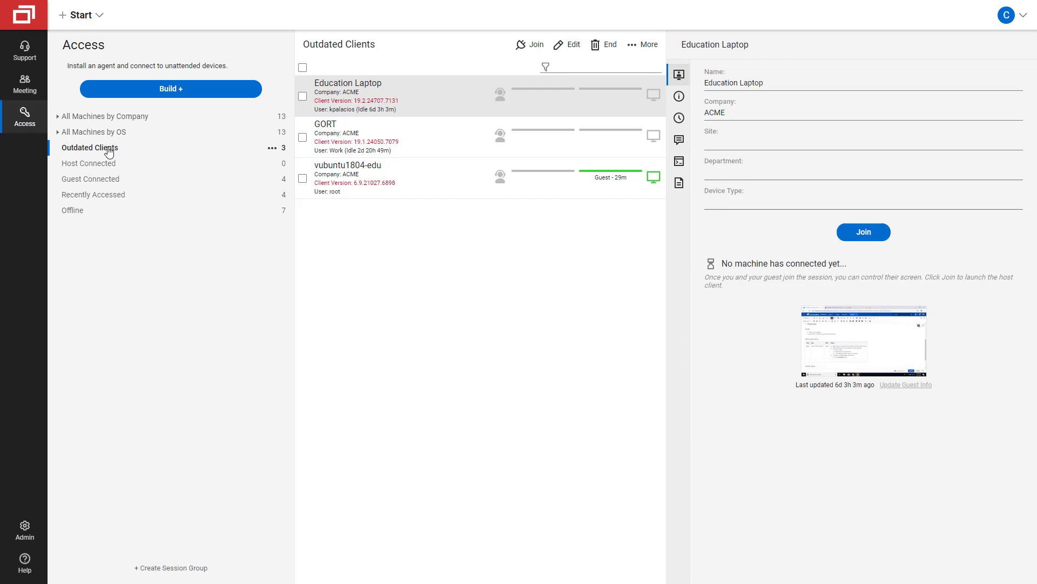
{"action": "left_click", "coordinate": [106, 116]}
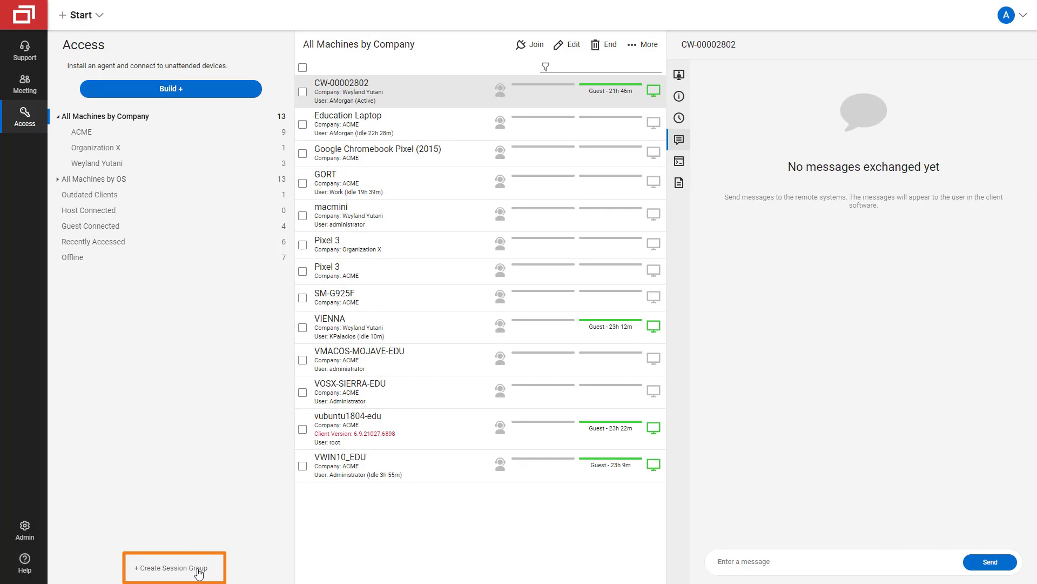
Start a session group named 'Guest Connected by Company' with the filter GuestConnectedCount > 0.
{"action": "left_click", "coordinate": [173, 567]}
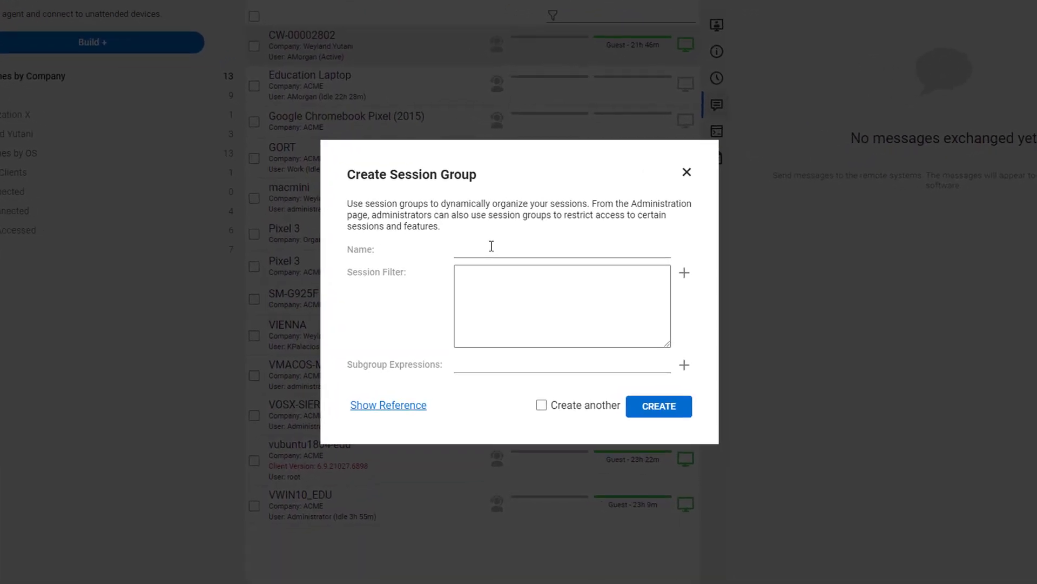
{"action": "type", "text": "Guest Connected by"}
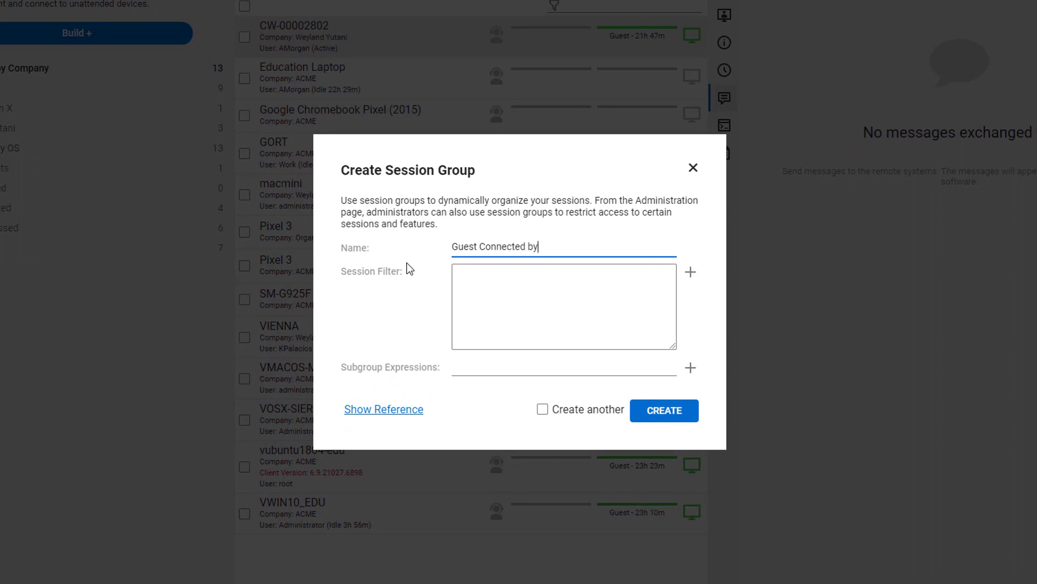
{"action": "type", "text": "Company"}
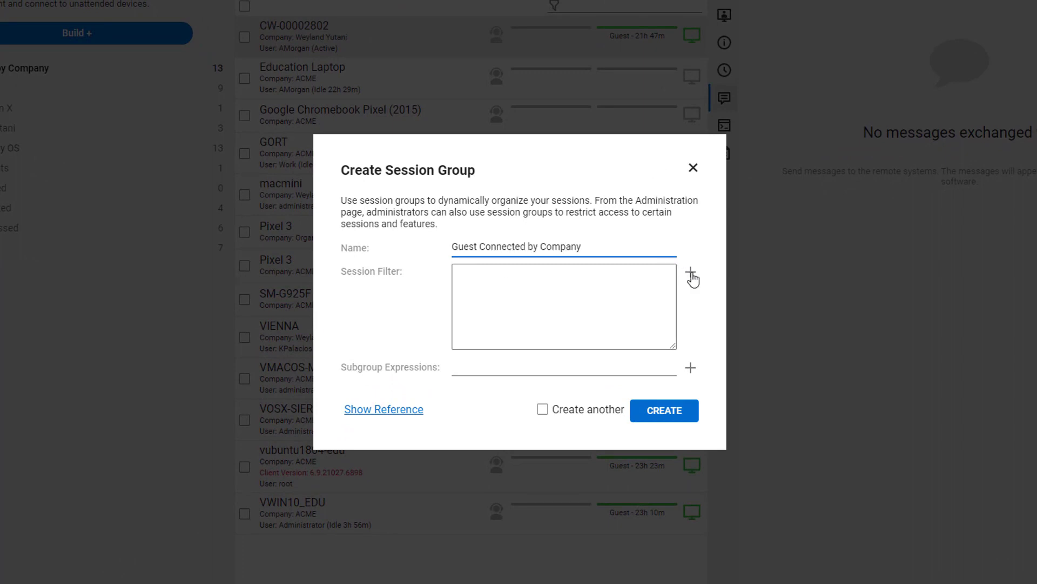
{"action": "left_click", "coordinate": [691, 275]}
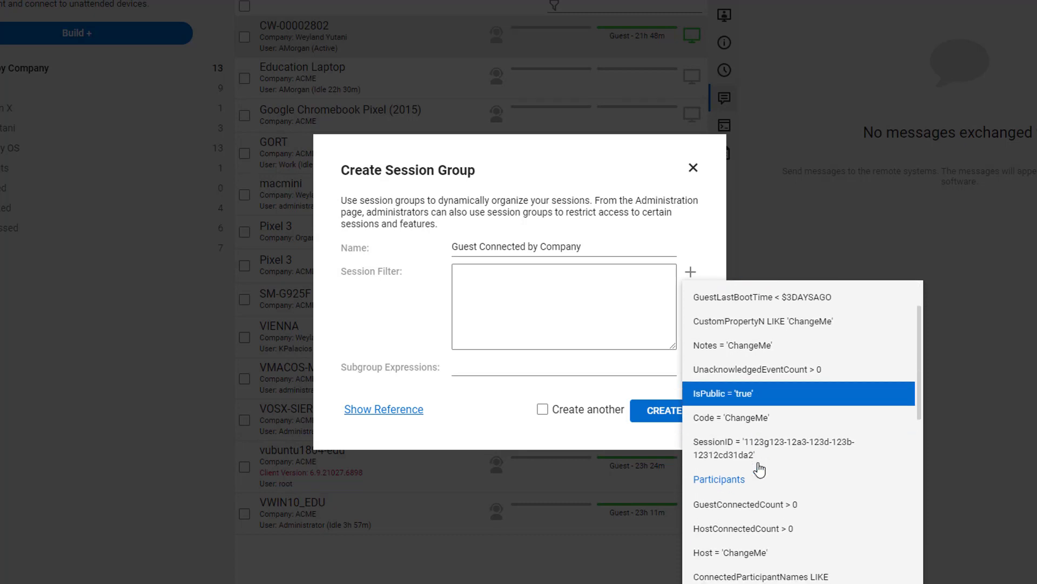
{"action": "mouse_move", "coordinate": [783, 503]}
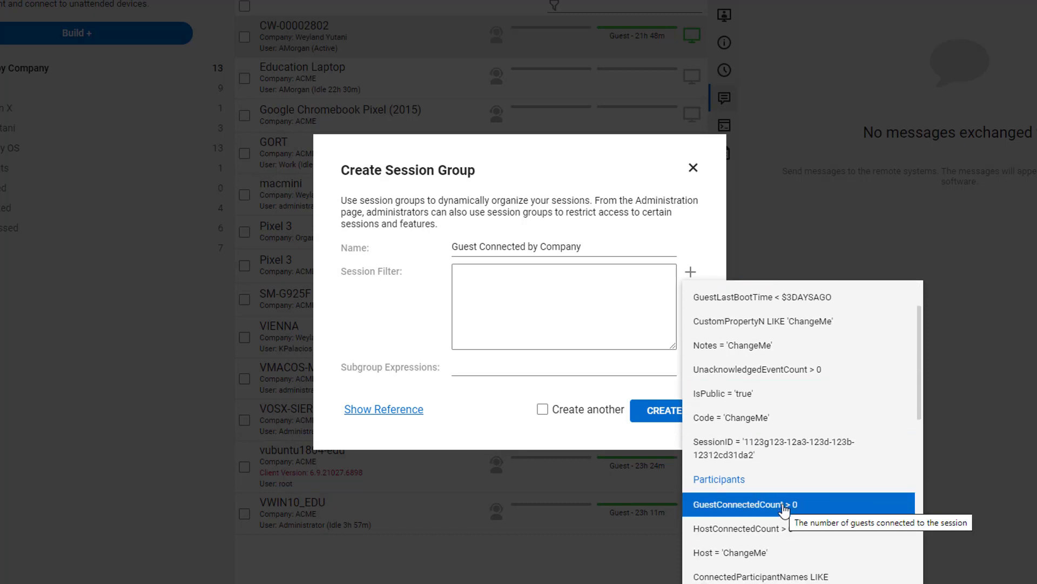
{"action": "left_click", "coordinate": [760, 504]}
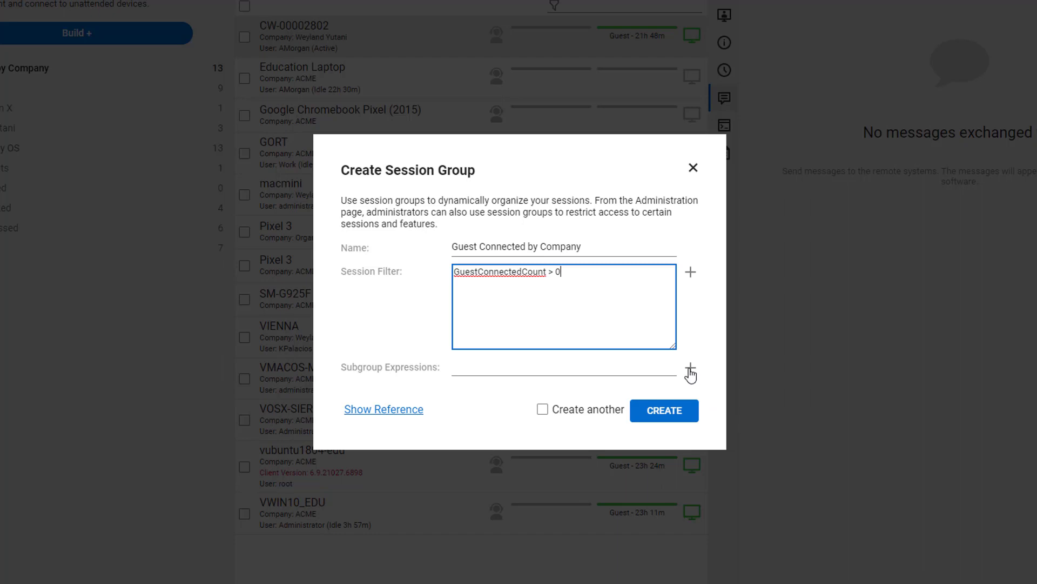
Add CustomProperty1 as the group's subgroup expression.
{"action": "left_click", "coordinate": [689, 370]}
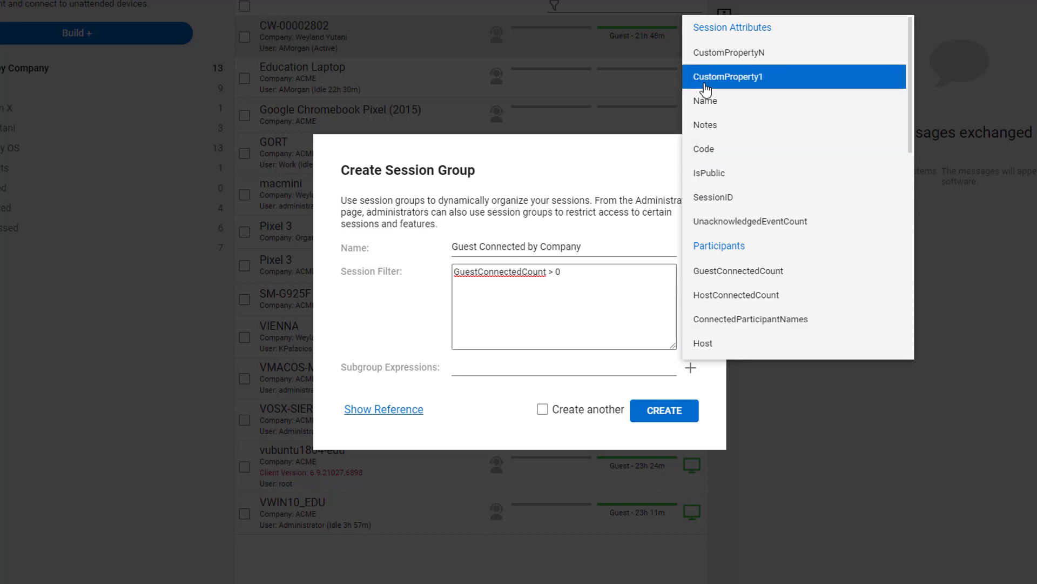
{"action": "left_click", "coordinate": [728, 76]}
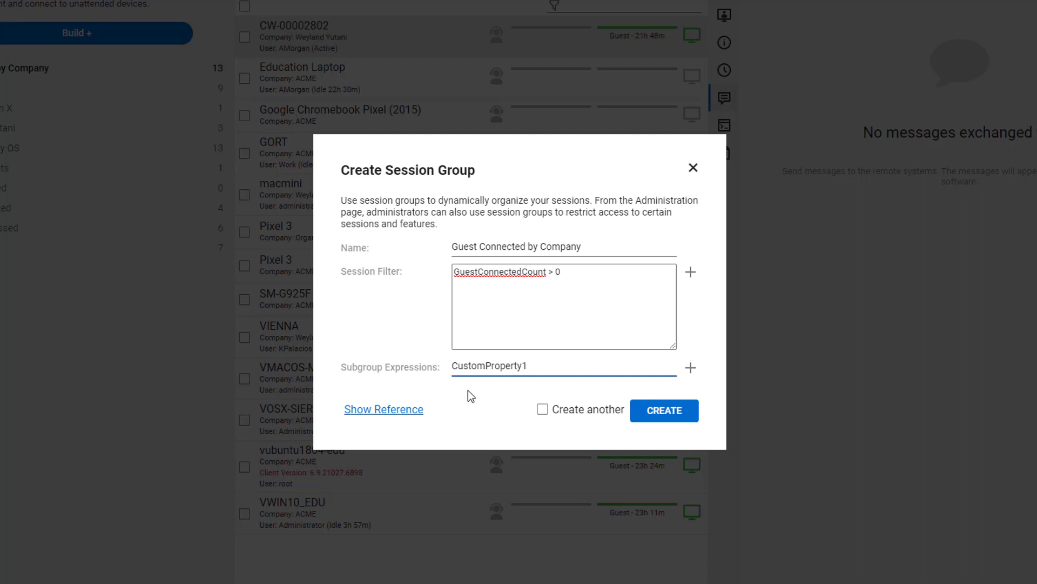
Show the syntax reference and scroll through its usage notes, examples, properties, operators and literals.
{"action": "left_click", "coordinate": [384, 408]}
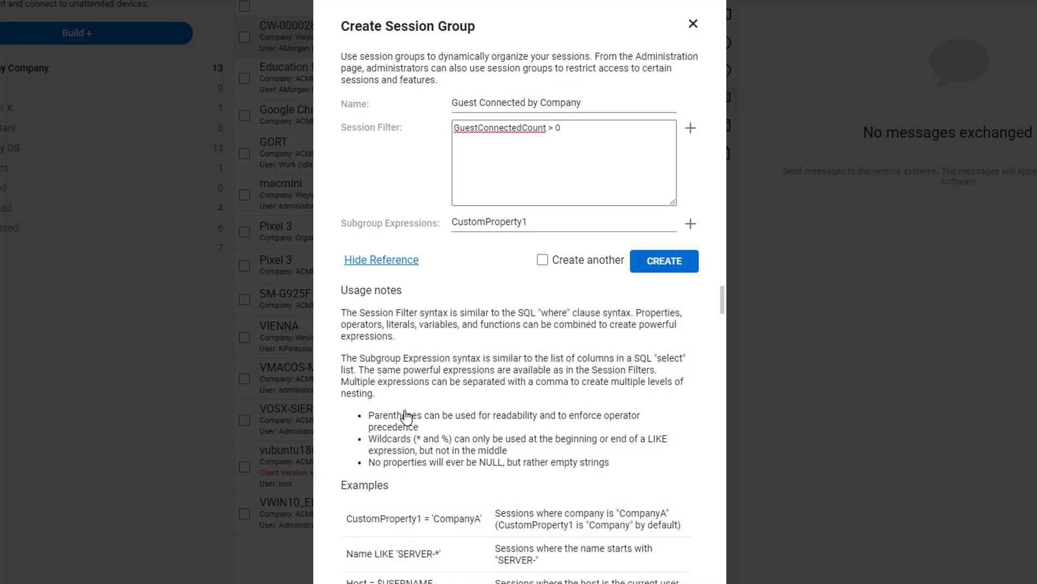
{"action": "mouse_move", "coordinate": [703, 434]}
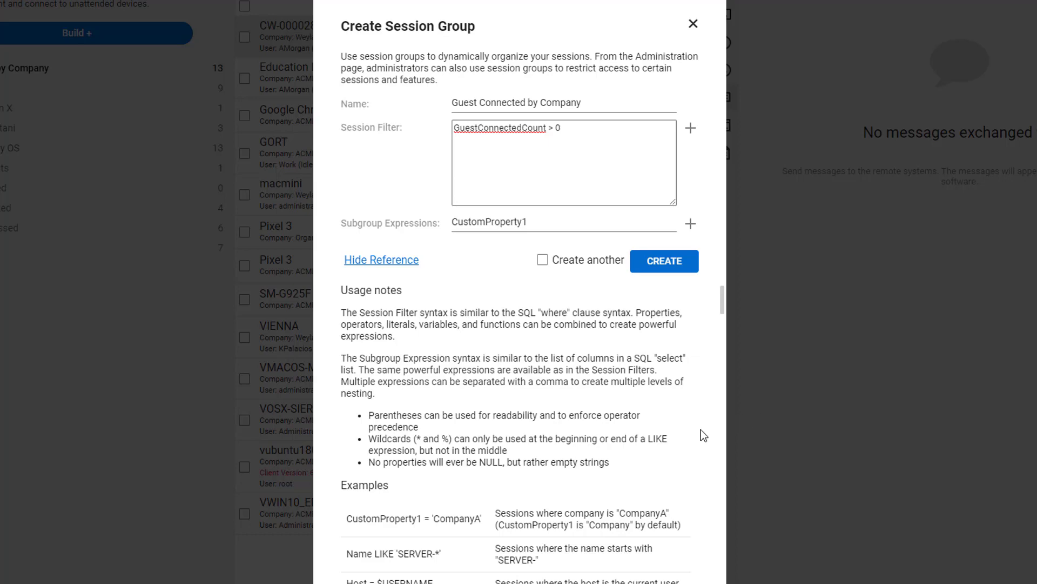
{"action": "scroll", "scroll_direction": "down", "scroll_amount": 3}
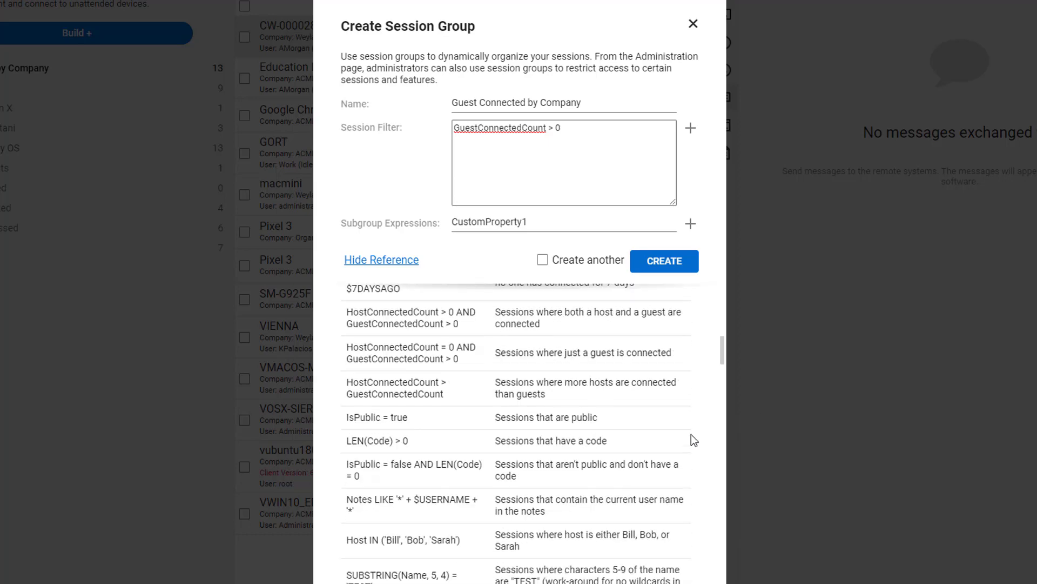
{"action": "scroll", "scroll_direction": "down", "scroll_amount": 3}
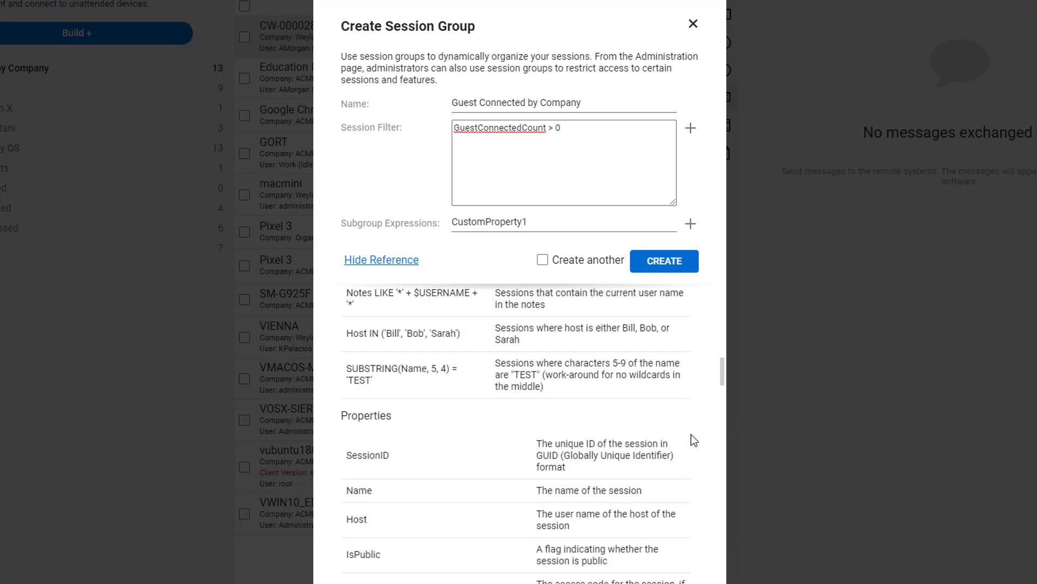
{"action": "scroll", "scroll_direction": "down", "scroll_amount": 3}
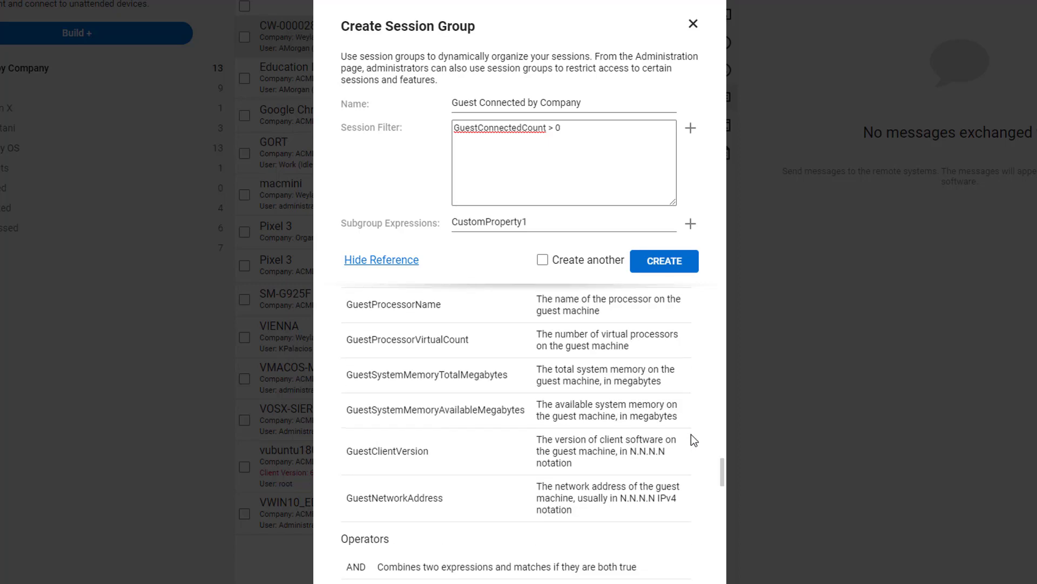
{"action": "scroll", "scroll_direction": "down", "scroll_amount": 3}
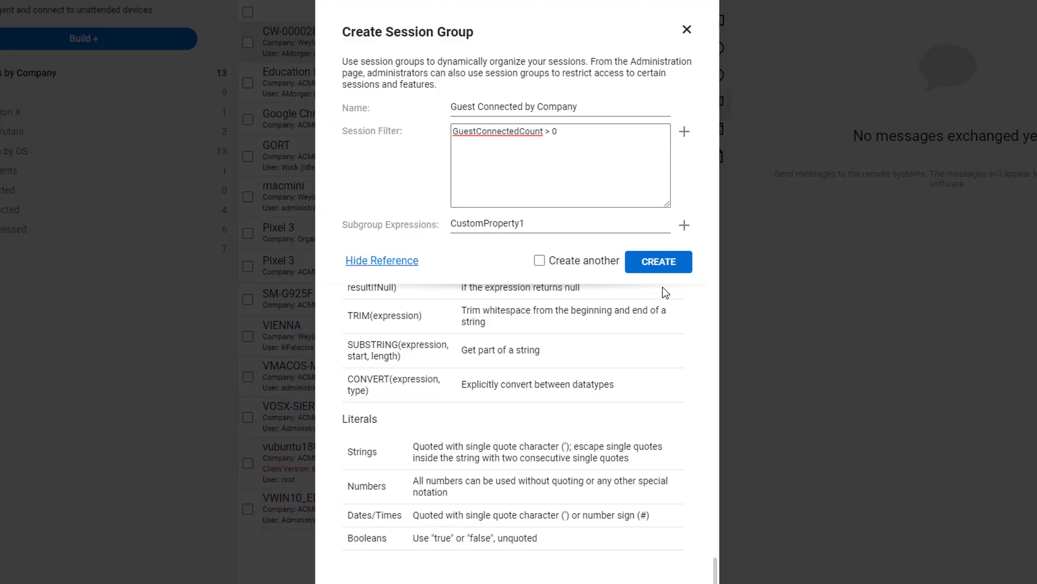
Create the group, now listing four guest-connected machines under ACME and Weyland Yutani.
{"action": "left_click", "coordinate": [659, 261]}
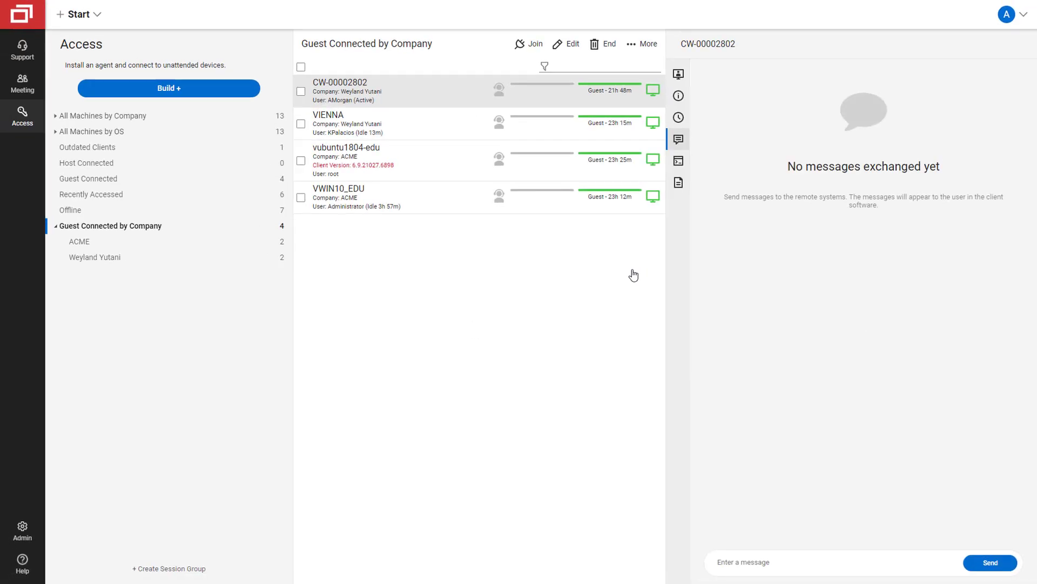
{"action": "mouse_move", "coordinate": [623, 295]}
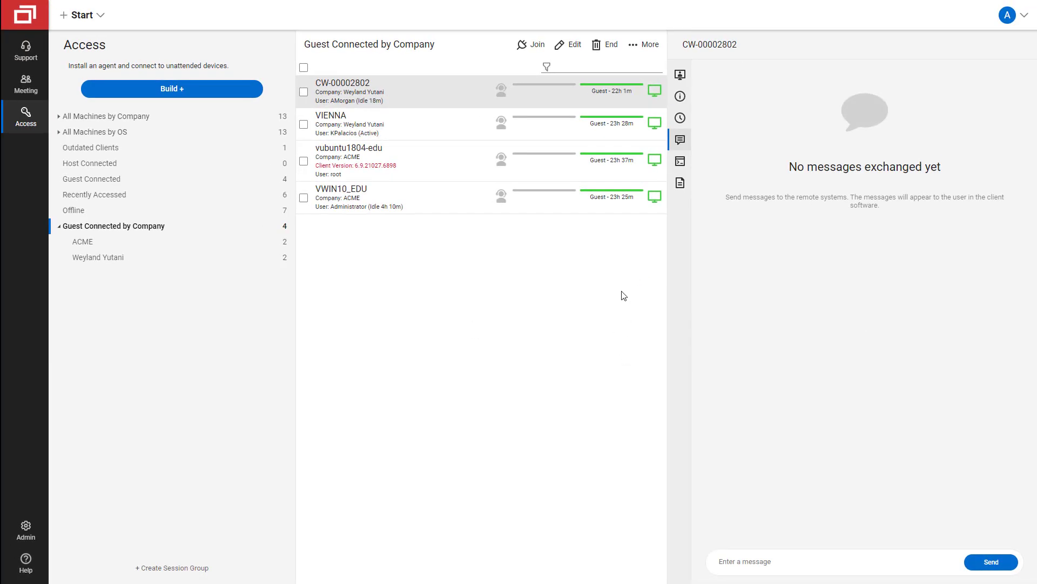
{"action": "mouse_move", "coordinate": [627, 286]}
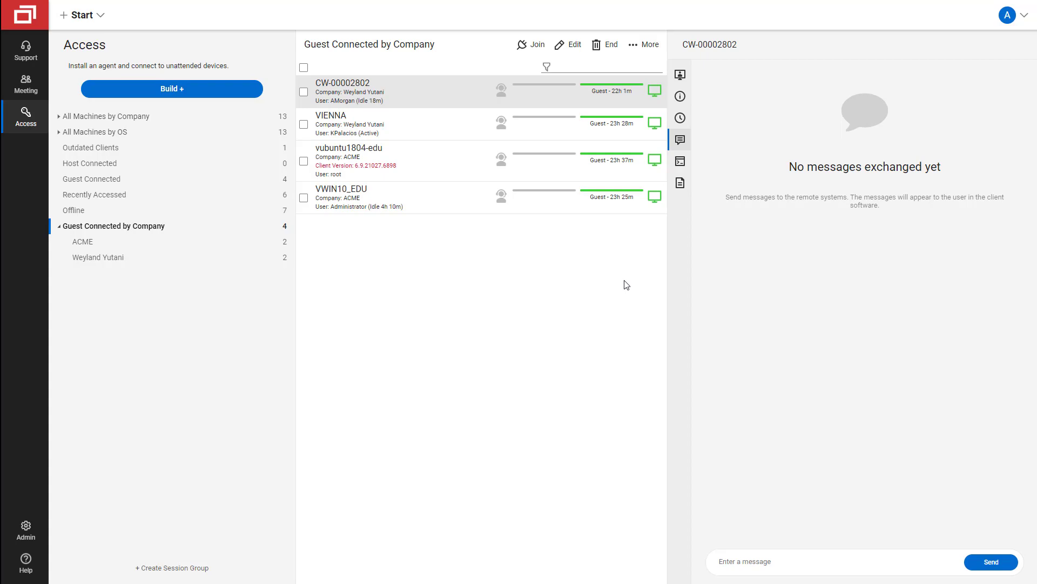